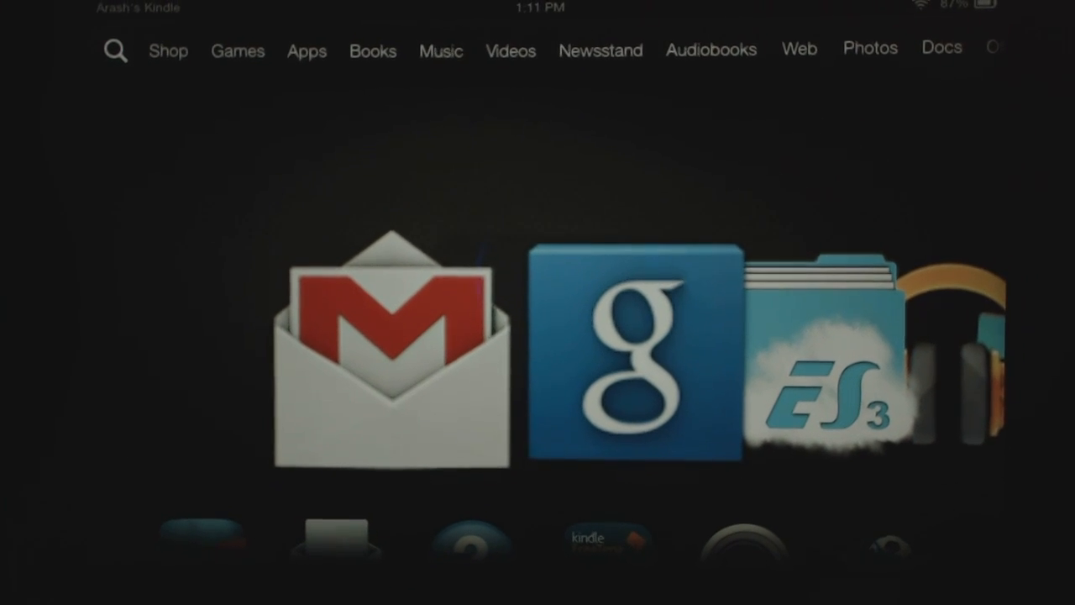
Scroll the home carousel over to Apps to reach the On Device app grid.
{"action": "scroll", "scroll_direction": "left", "scroll_amount": 3}
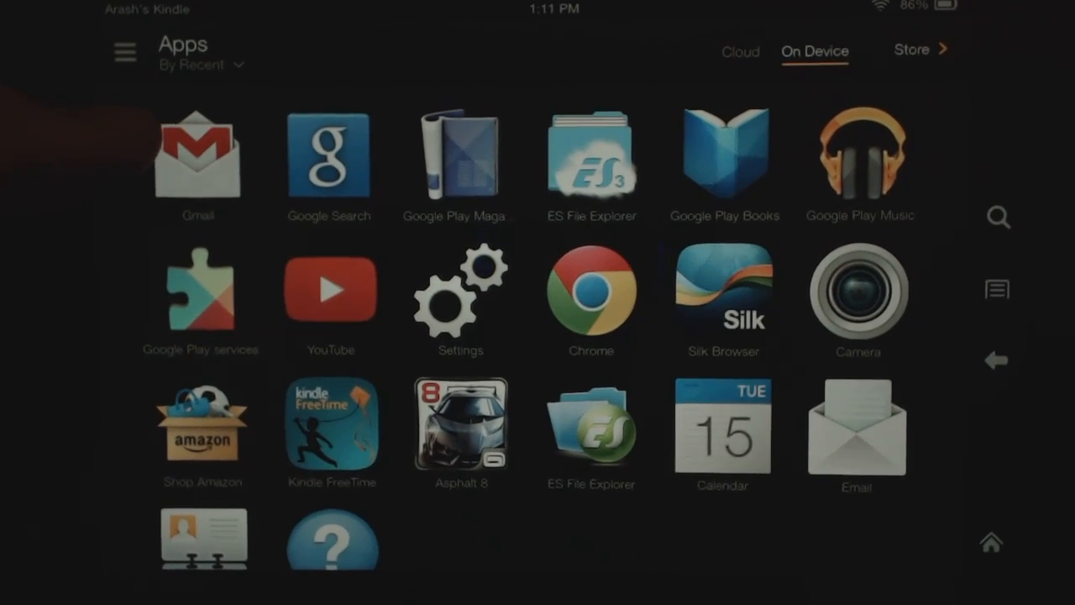
Launch Gmail to see its empty Social inbox, then return home.
{"action": "left_click", "coordinate": [197, 155]}
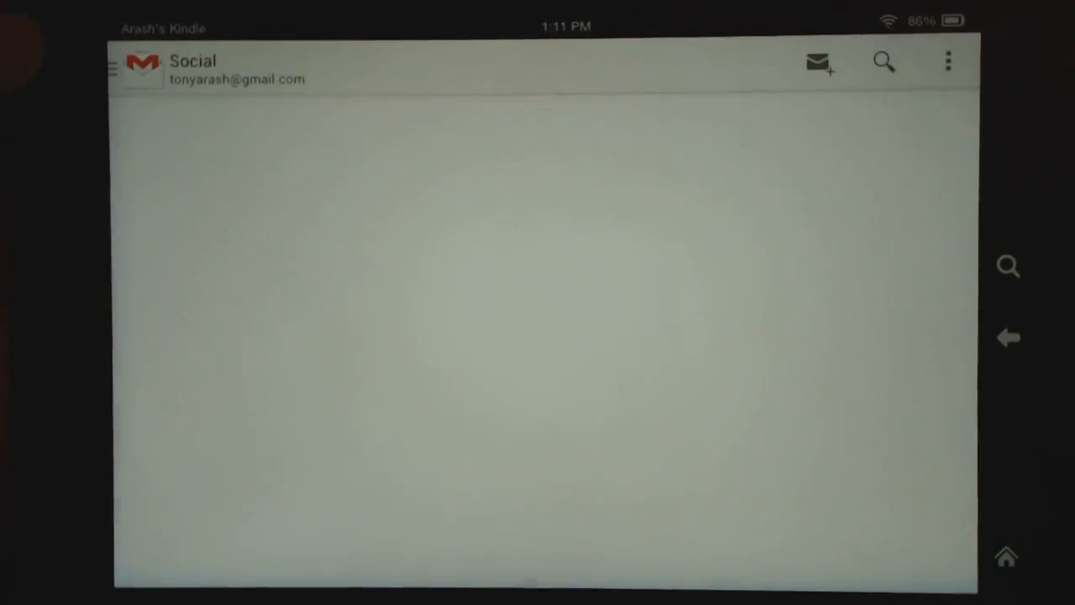
{"action": "left_click", "coordinate": [114, 69]}
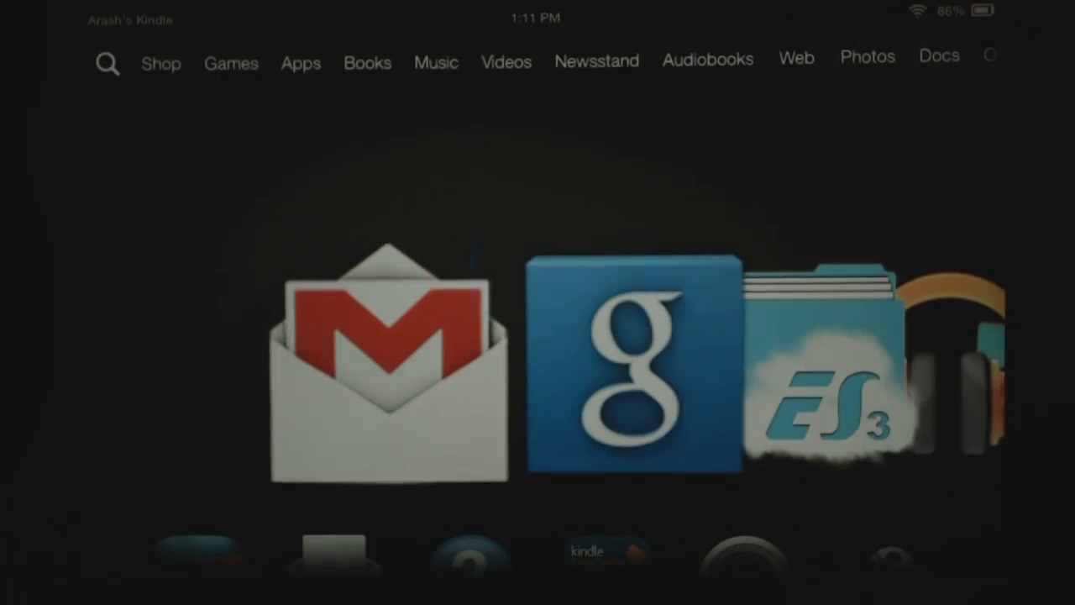
Search Google for 'NFL scores', scroll the Week 6 results card, then go home.
{"action": "left_click", "coordinate": [632, 374]}
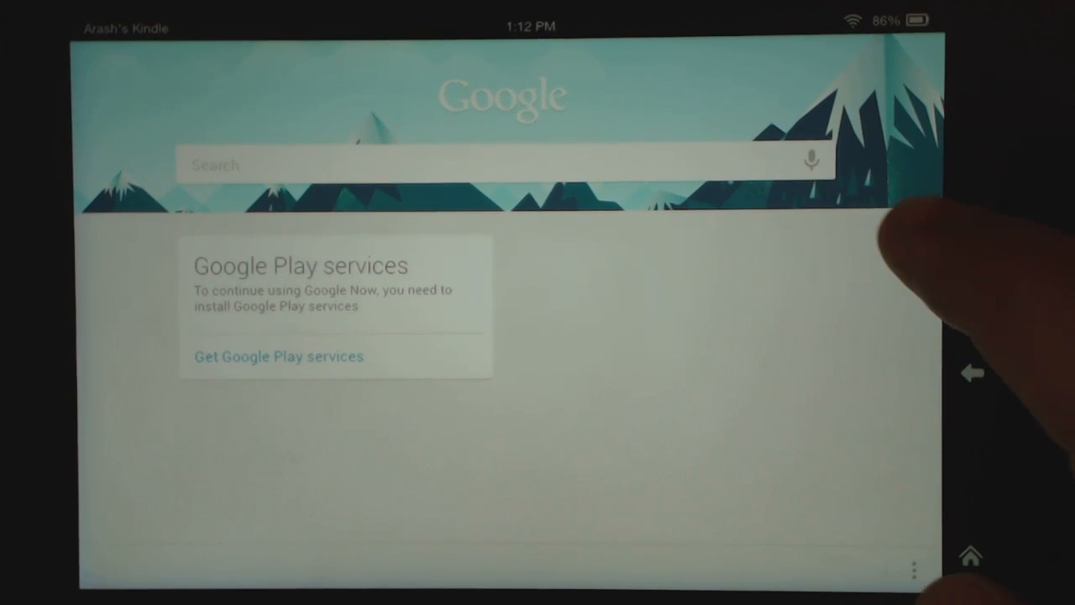
{"action": "left_click", "coordinate": [809, 162]}
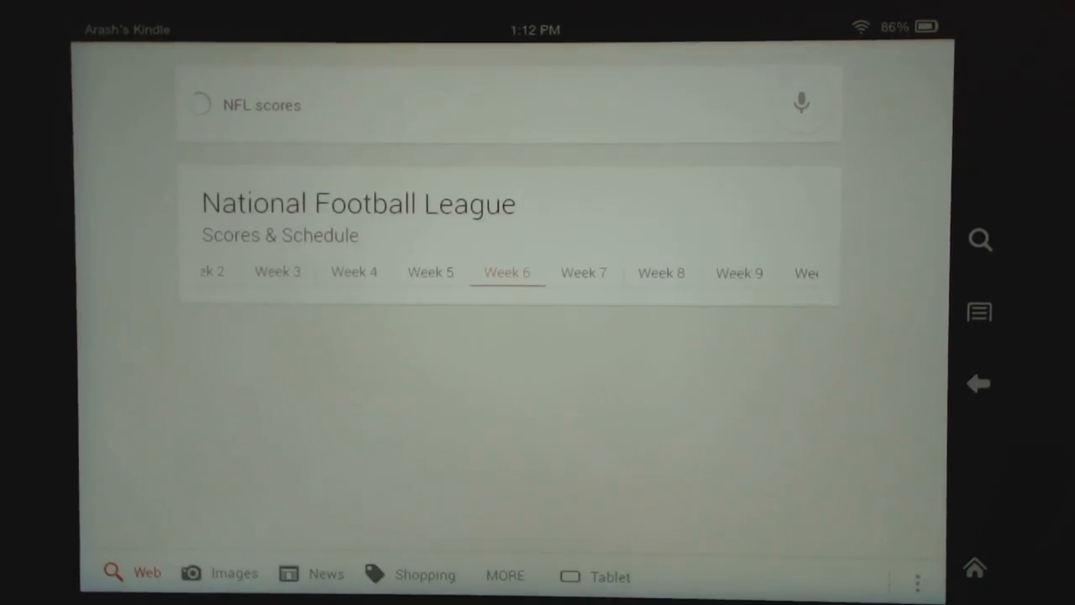
{"action": "left_click", "coordinate": [506, 272]}
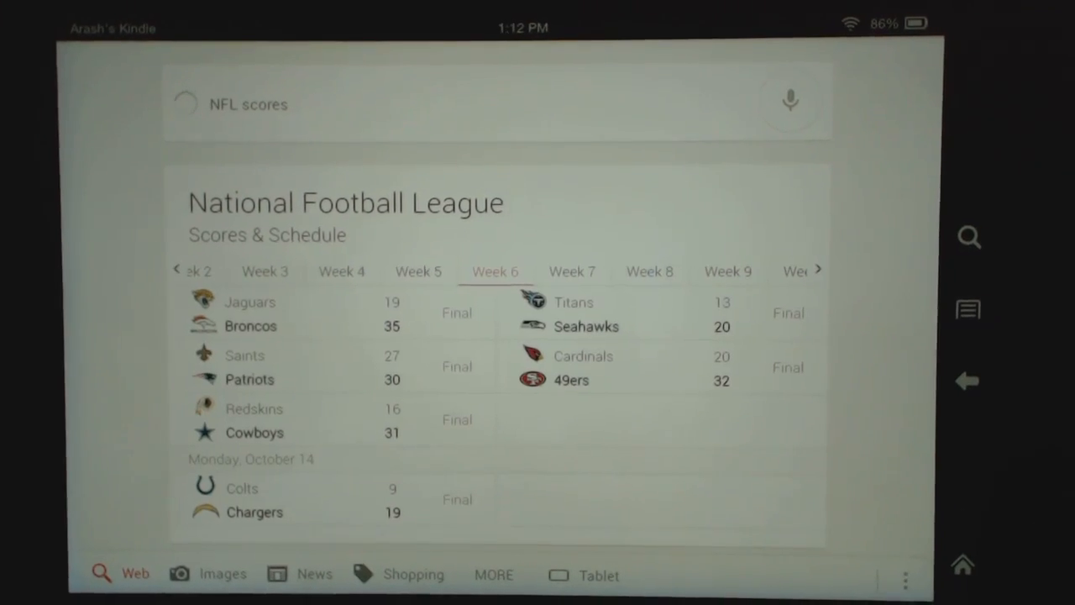
{"action": "scroll", "scroll_direction": "down", "scroll_amount": 3}
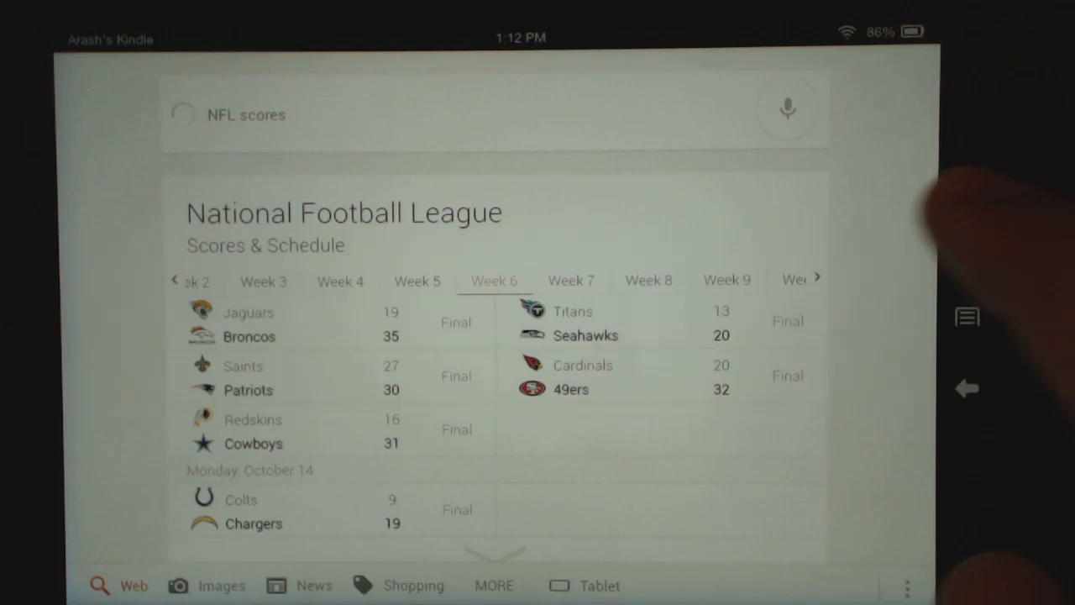
{"action": "left_click", "coordinate": [336, 115]}
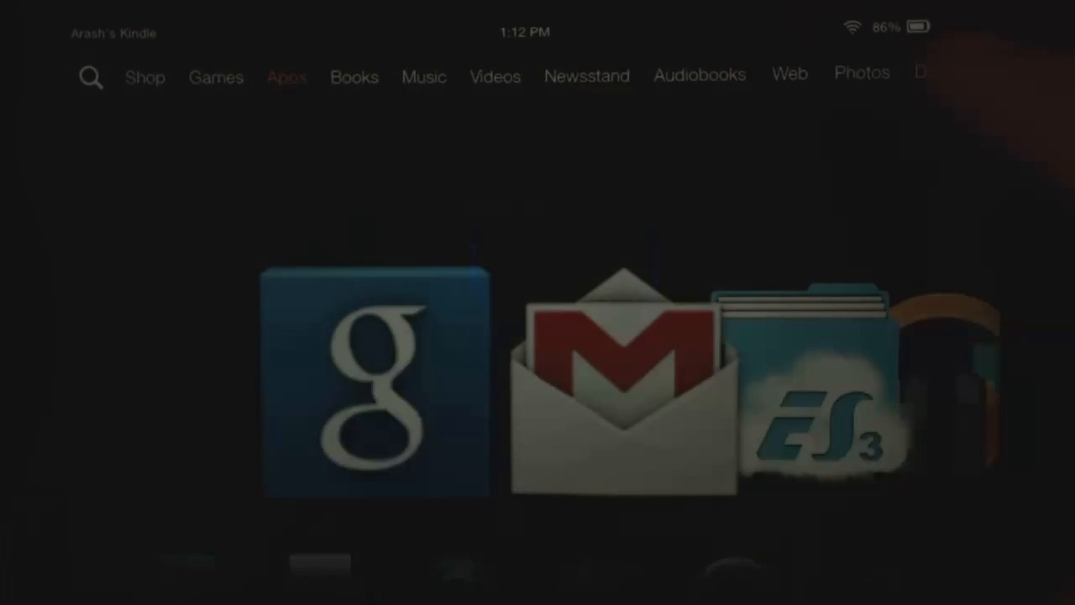
Launch YouTube from the Apps grid and scroll through Trending videos.
{"action": "left_click", "coordinate": [286, 76]}
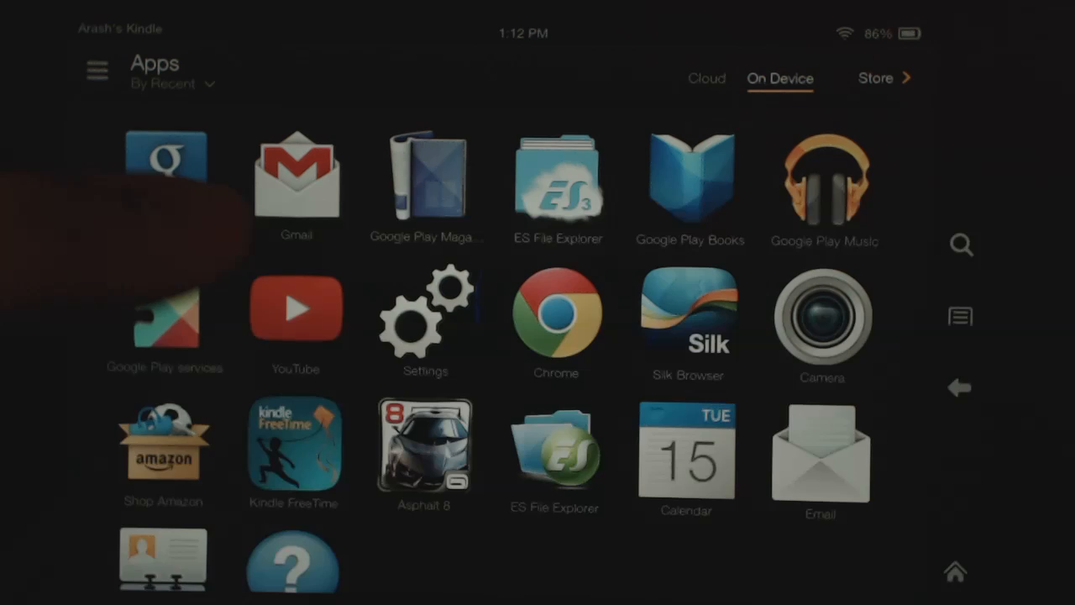
{"action": "left_click", "coordinate": [295, 309]}
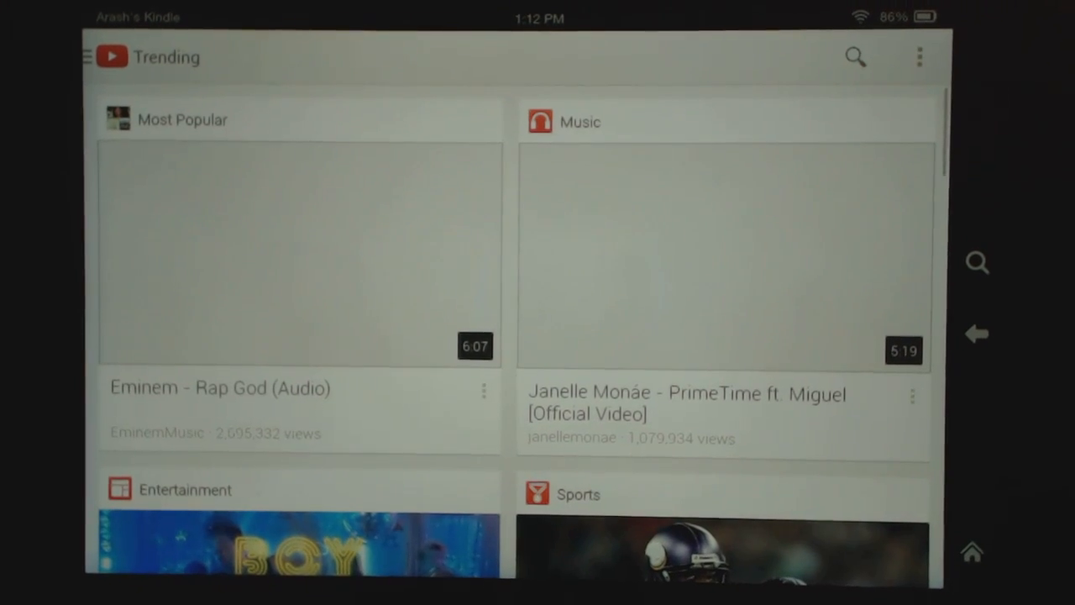
{"action": "scroll", "scroll_direction": "down", "scroll_amount": 3}
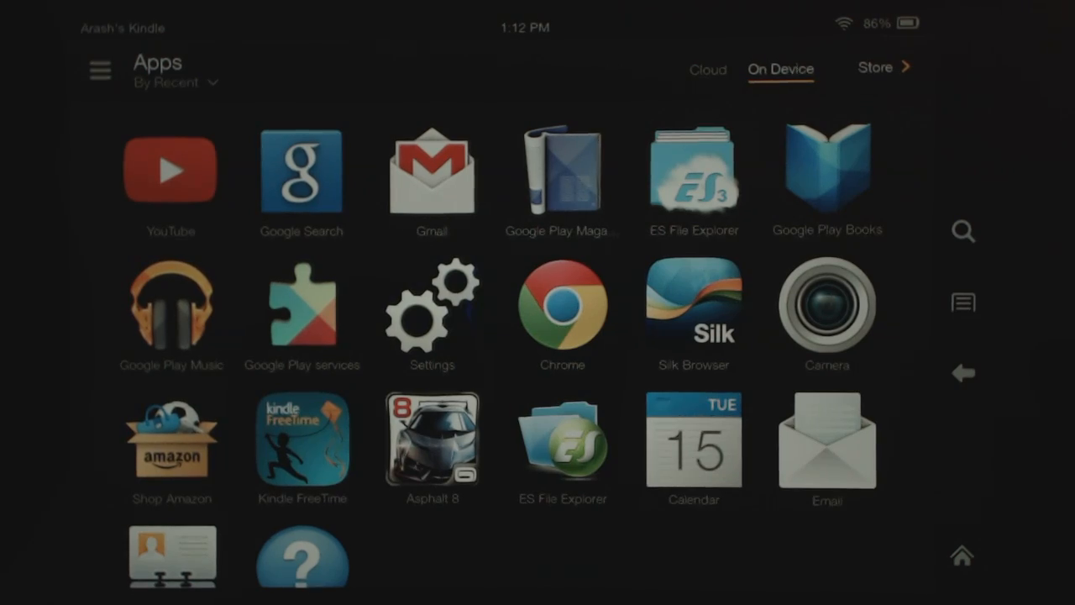
Launch Google Play Magazines and scroll its Read Now page showing the TIME issue.
{"action": "left_click", "coordinate": [170, 311]}
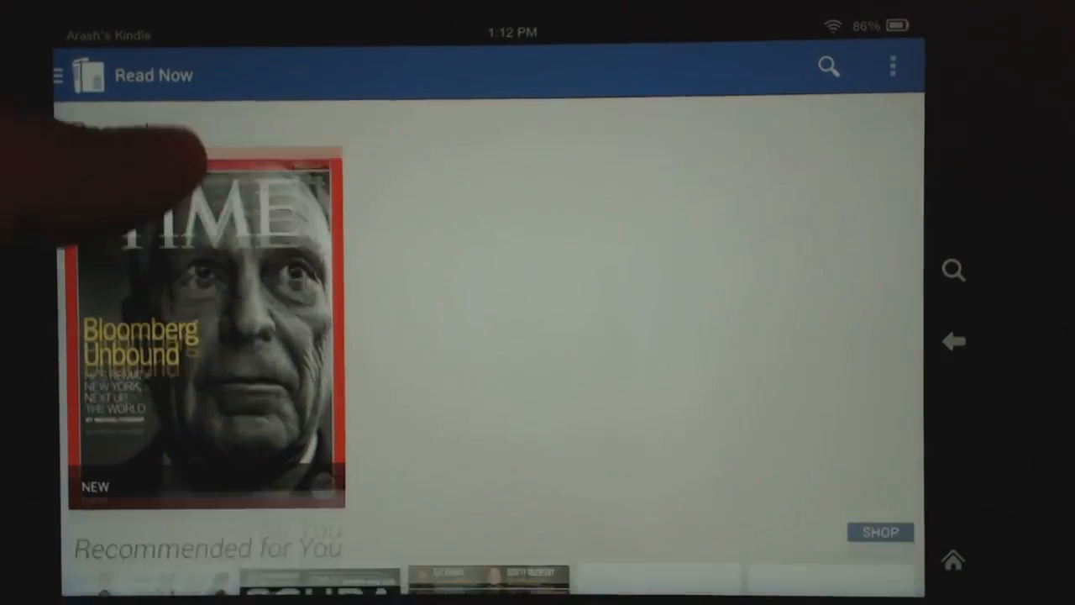
{"action": "scroll", "scroll_direction": "down", "scroll_amount": 3}
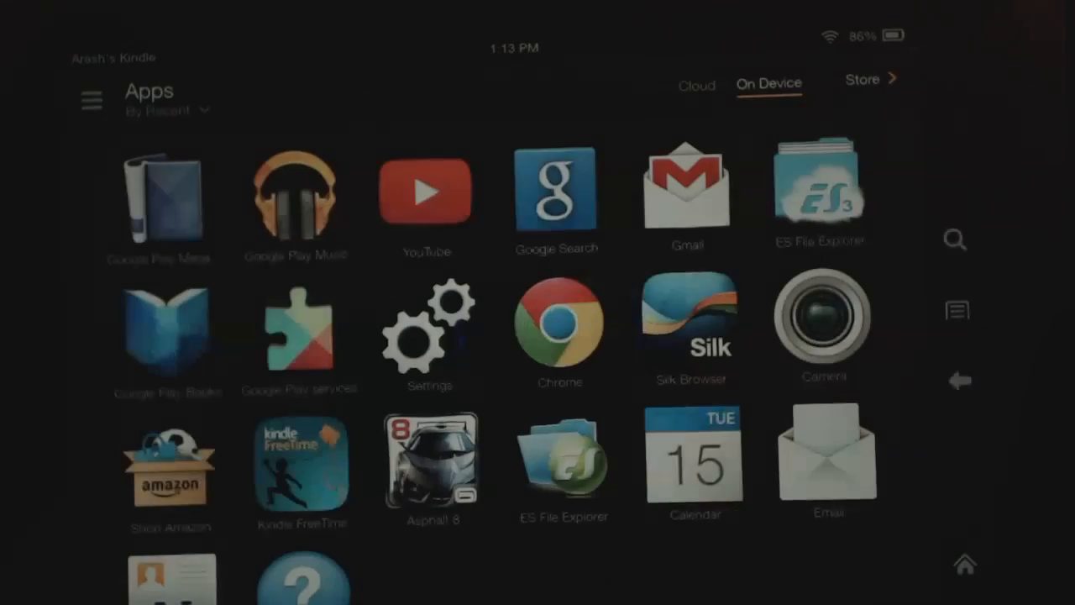
Launch Google Play Books to view the All books library, then go home.
{"action": "left_click", "coordinate": [166, 327]}
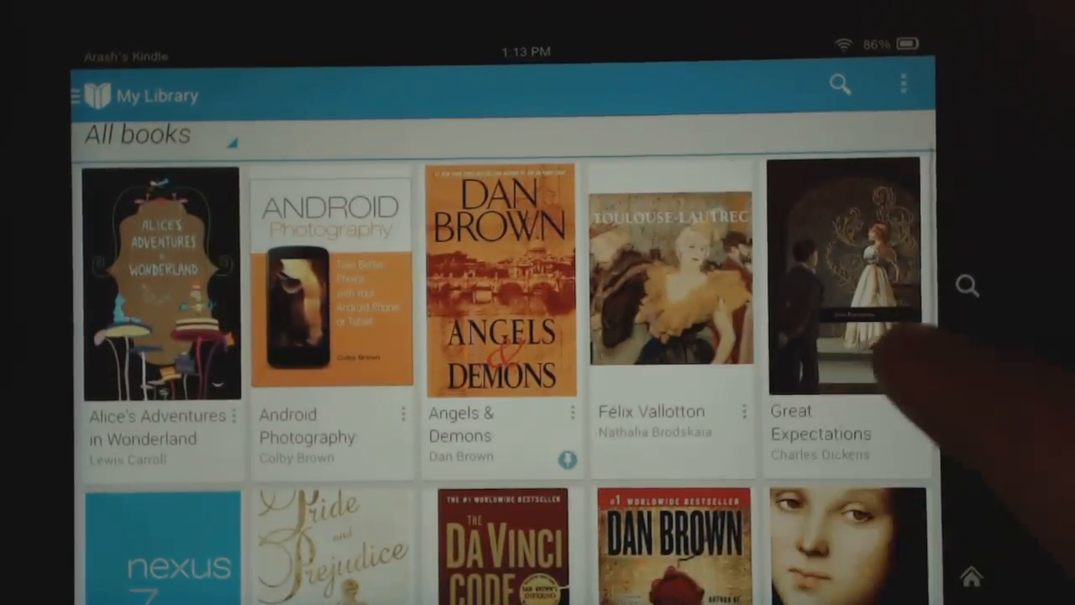
{"action": "left_click", "coordinate": [501, 278]}
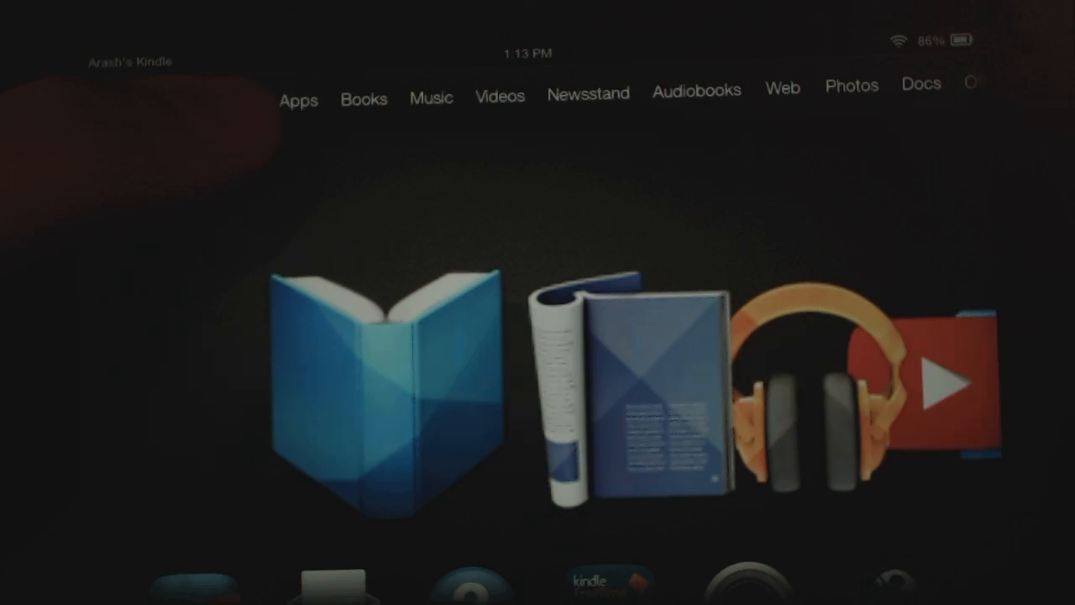
Open the Apps grid and launch an installed app.
{"action": "left_click", "coordinate": [298, 99]}
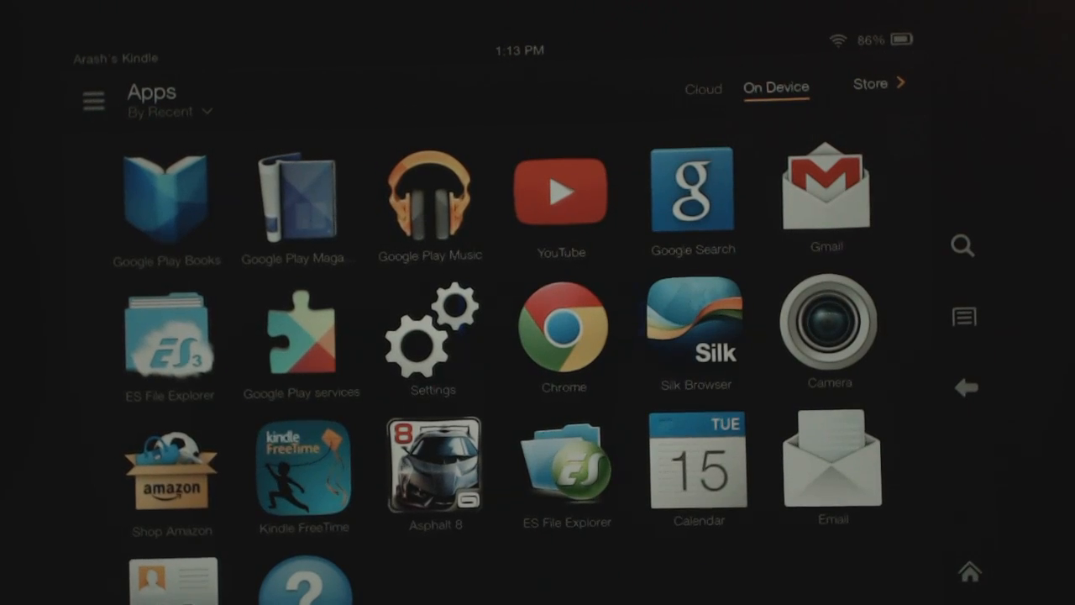
{"action": "left_click", "coordinate": [564, 328]}
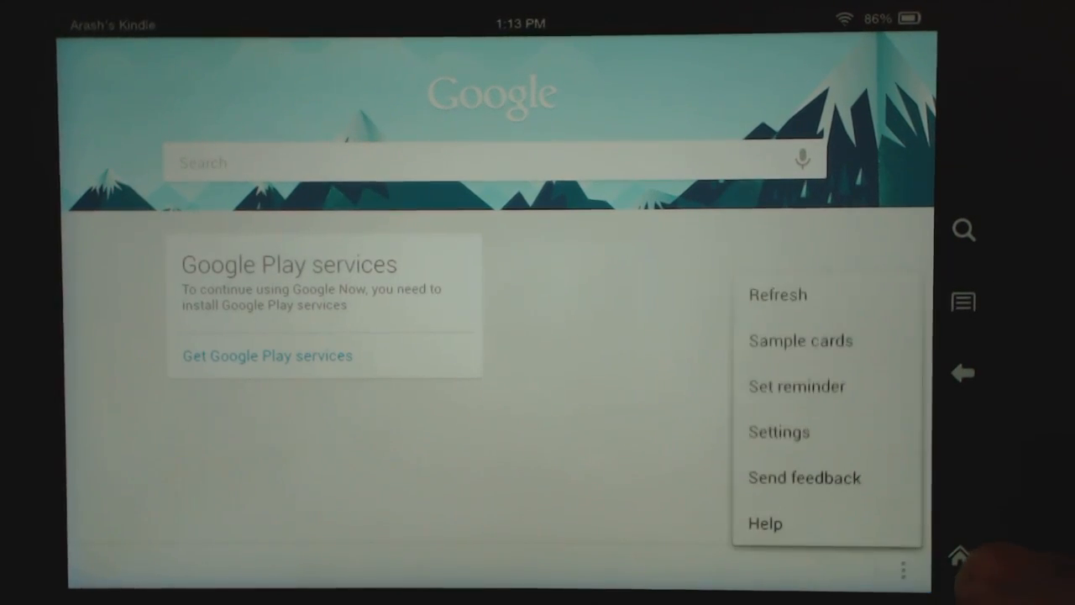
View Google Search settings with Google Now on, then scroll the Apps library.
{"action": "left_click", "coordinate": [778, 432]}
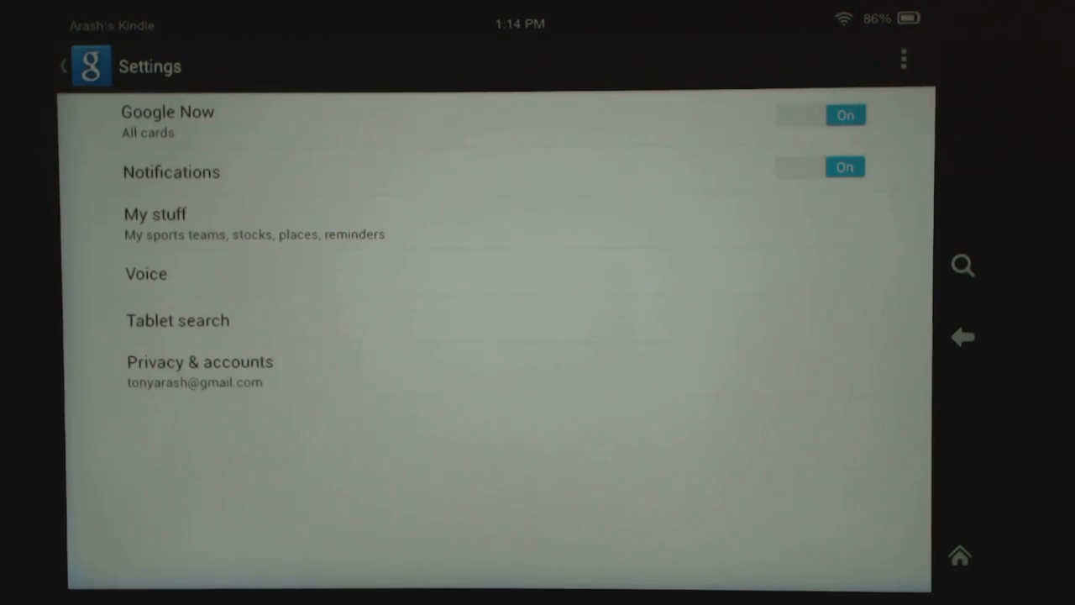
{"action": "left_click", "coordinate": [155, 214]}
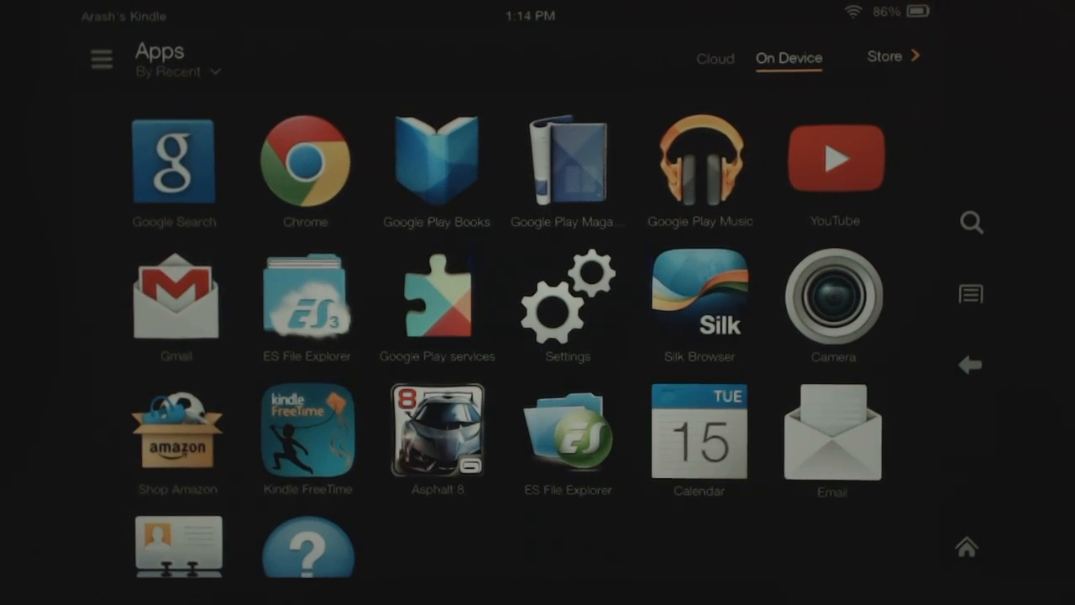
{"action": "scroll", "scroll_direction": "down", "scroll_amount": 3}
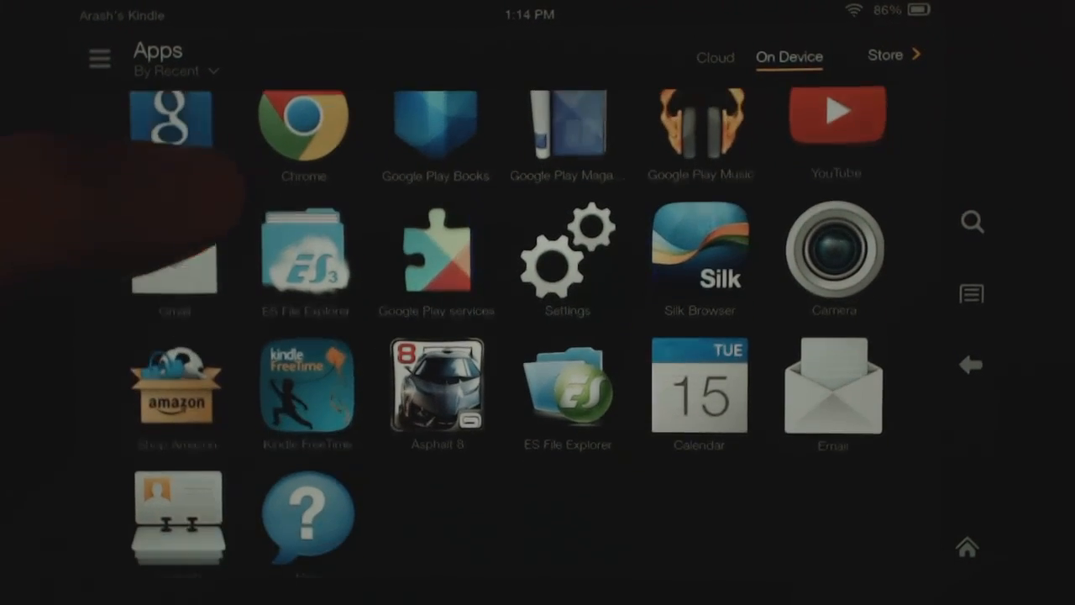